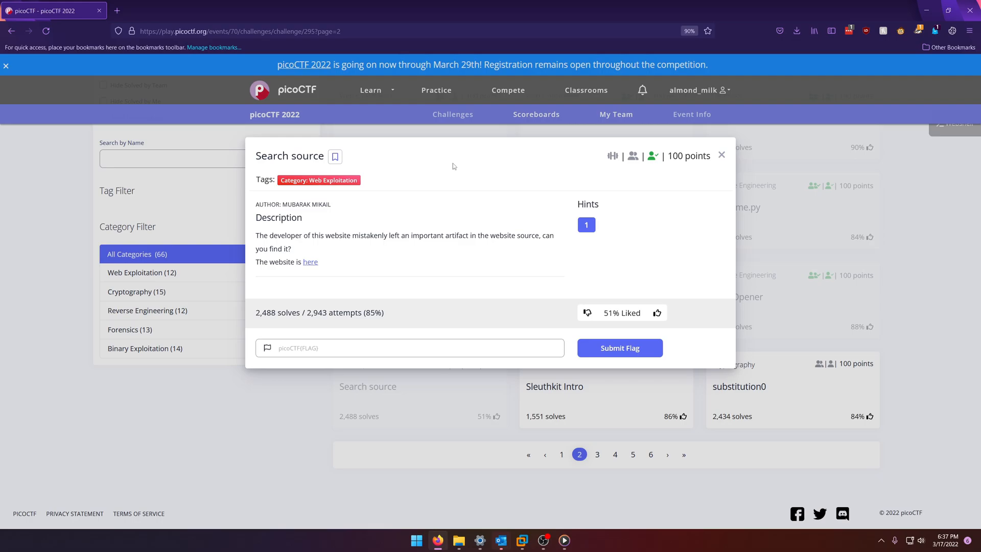
{"action": "mouse_move", "coordinate": [439, 177]}
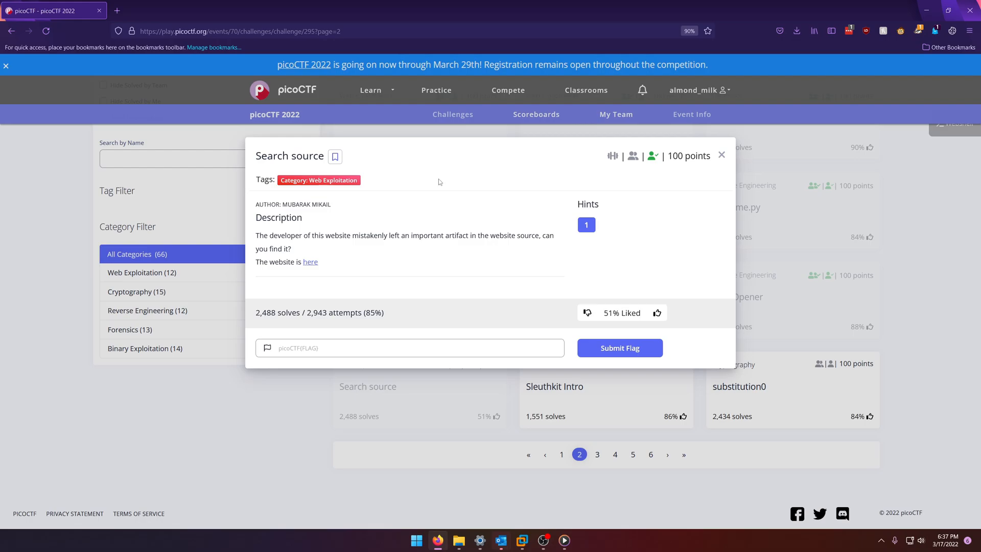
{"action": "mouse_move", "coordinate": [755, 188]}
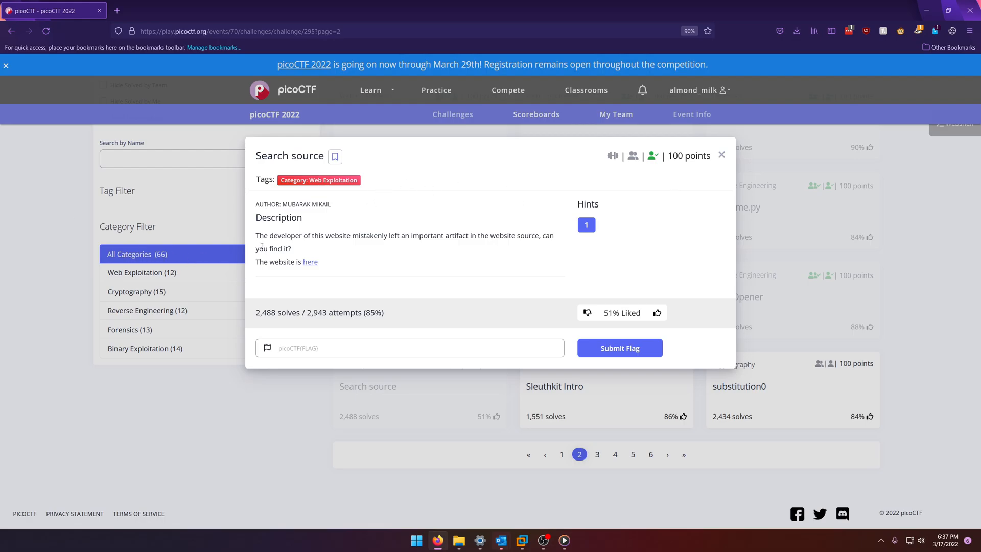
{"action": "mouse_move", "coordinate": [339, 244]}
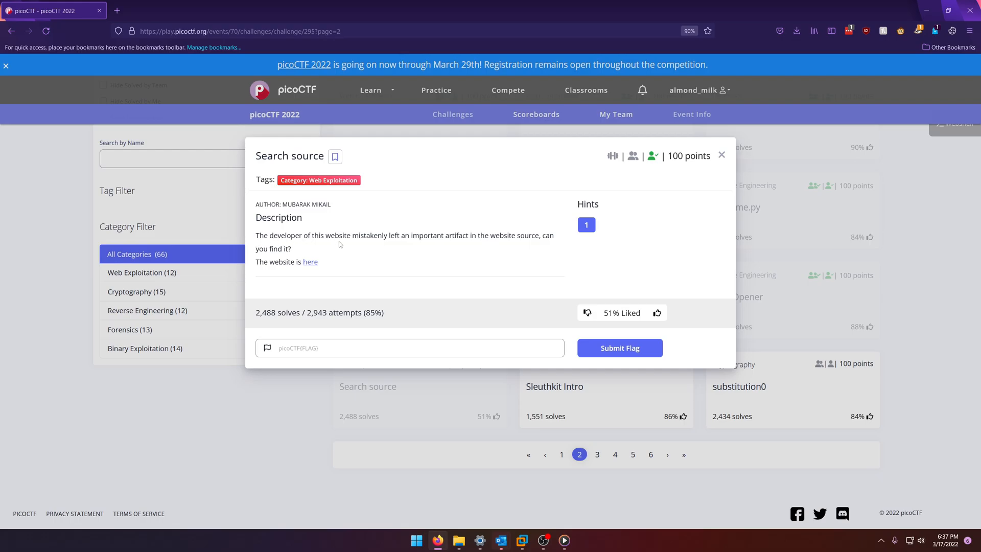
{"action": "mouse_move", "coordinate": [418, 248]}
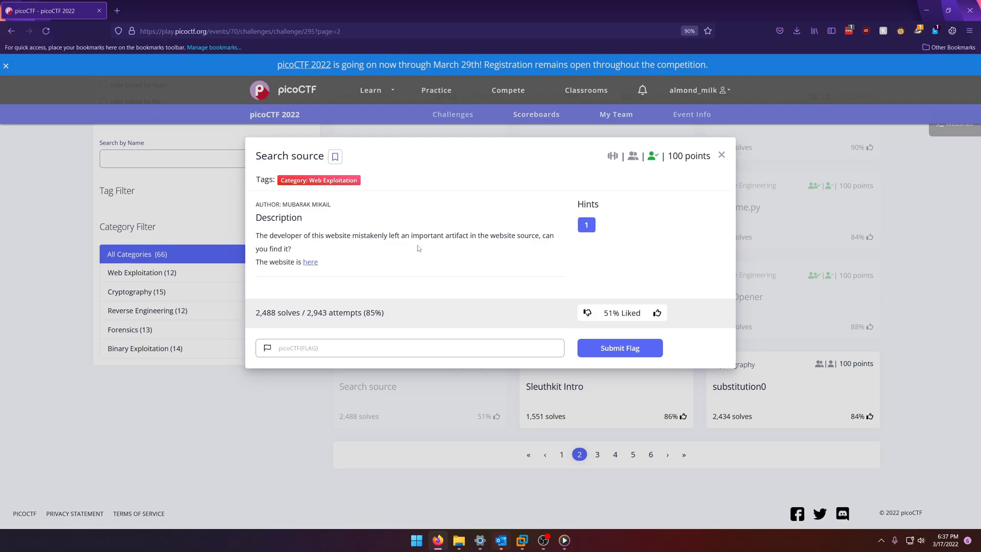
{"action": "mouse_move", "coordinate": [538, 250]}
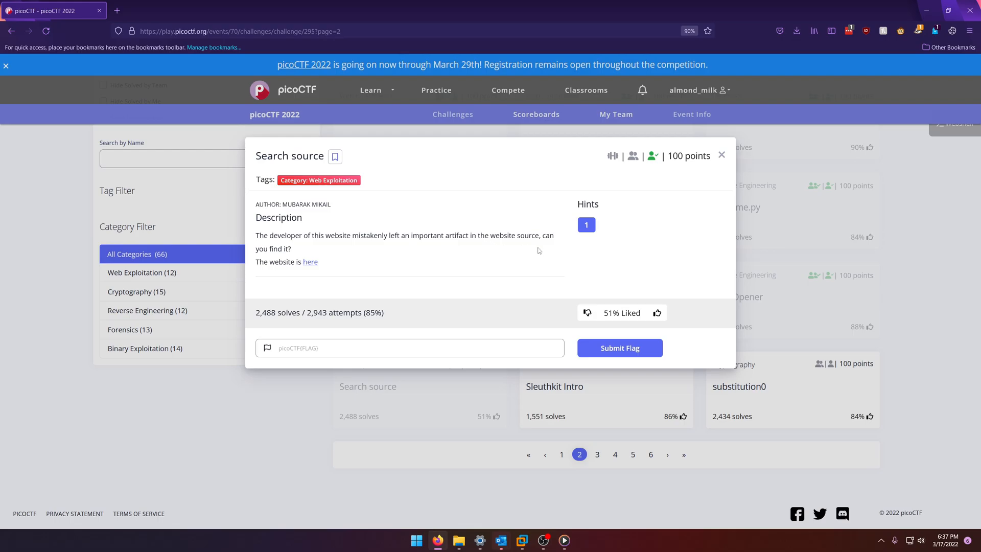
{"action": "mouse_move", "coordinate": [310, 261]}
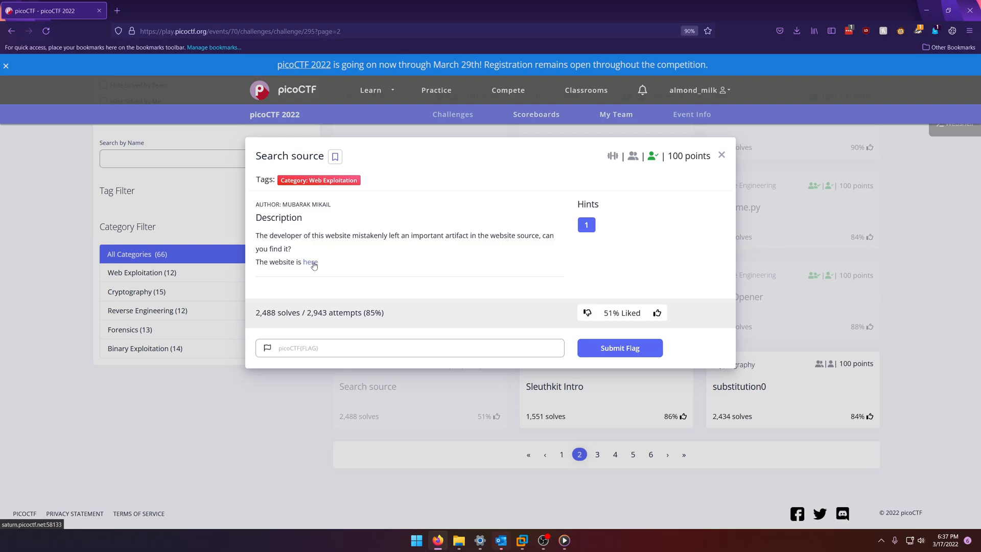
Open the Flexed yoga studio challenge site from the 'here' link
{"action": "left_click", "coordinate": [311, 262]}
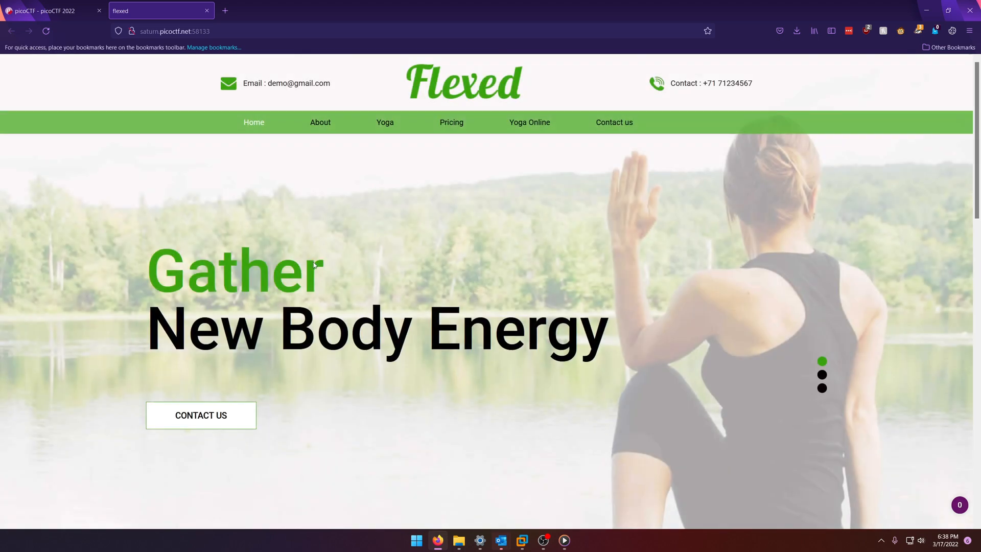
{"action": "mouse_move", "coordinate": [476, 325]}
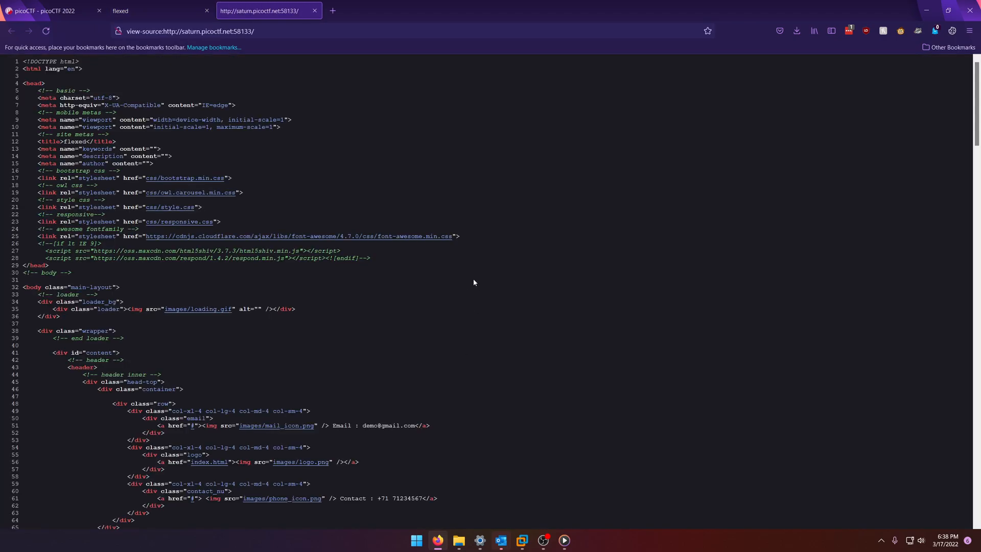
Skim the Flexed page source past the decoy comment and open css/style.css
{"action": "scroll", "scroll_direction": "down", "scroll_amount": 3}
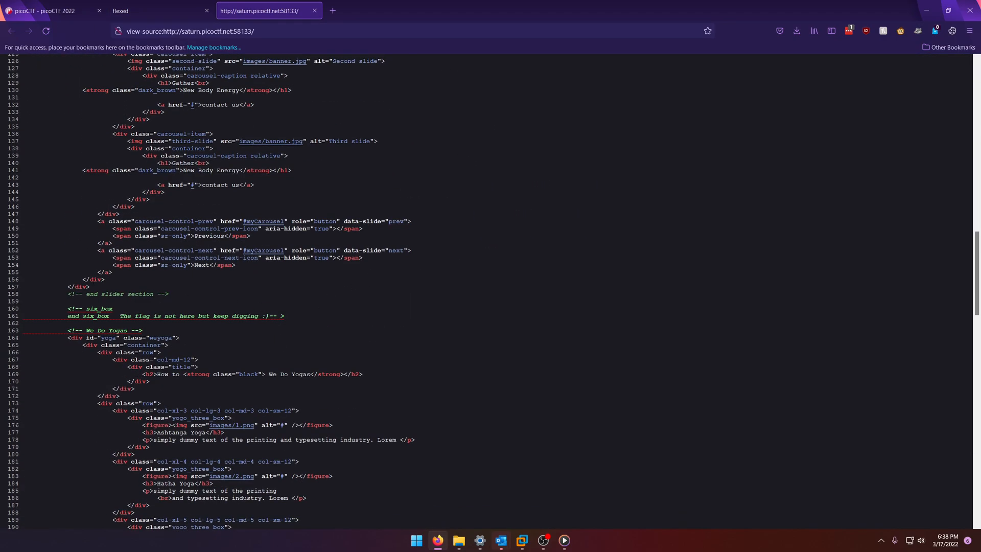
{"action": "mouse_move", "coordinate": [271, 327]}
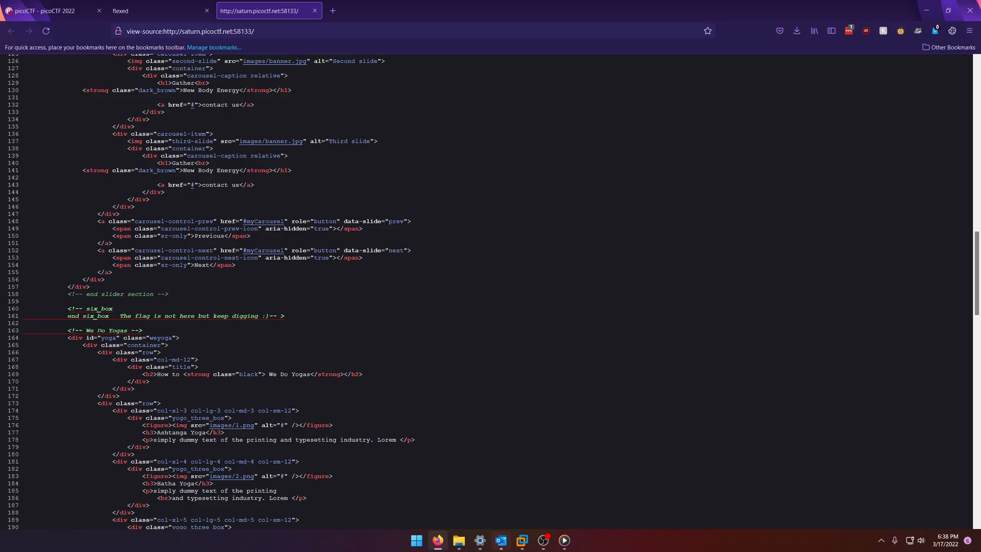
{"action": "scroll", "scroll_direction": "down", "scroll_amount": 3}
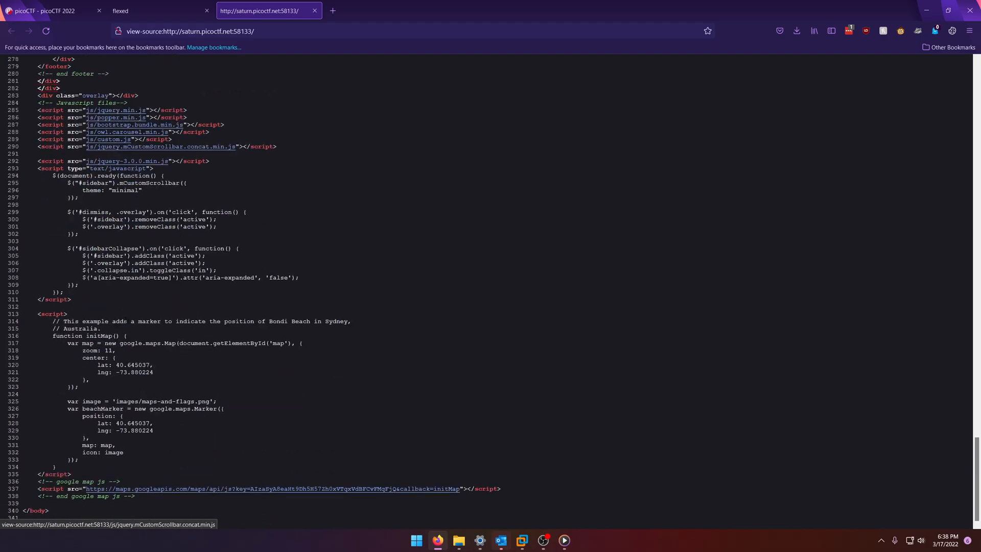
{"action": "scroll", "scroll_direction": "up", "scroll_amount": 3}
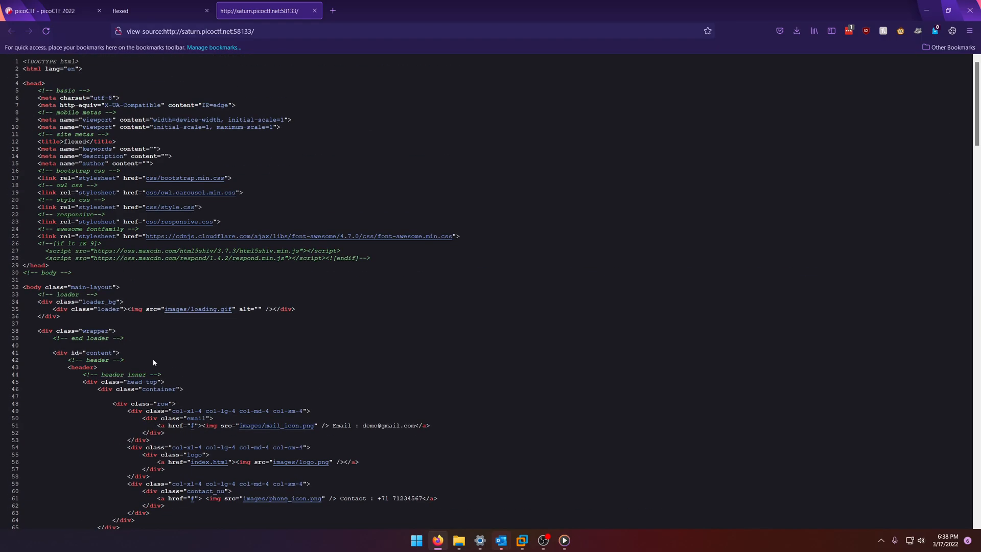
{"action": "left_click", "coordinate": [182, 207]}
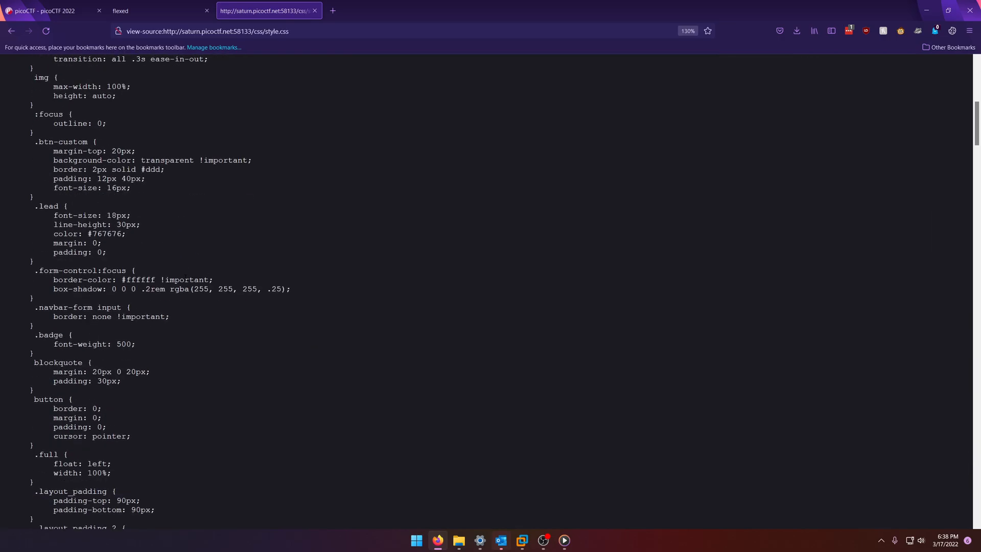